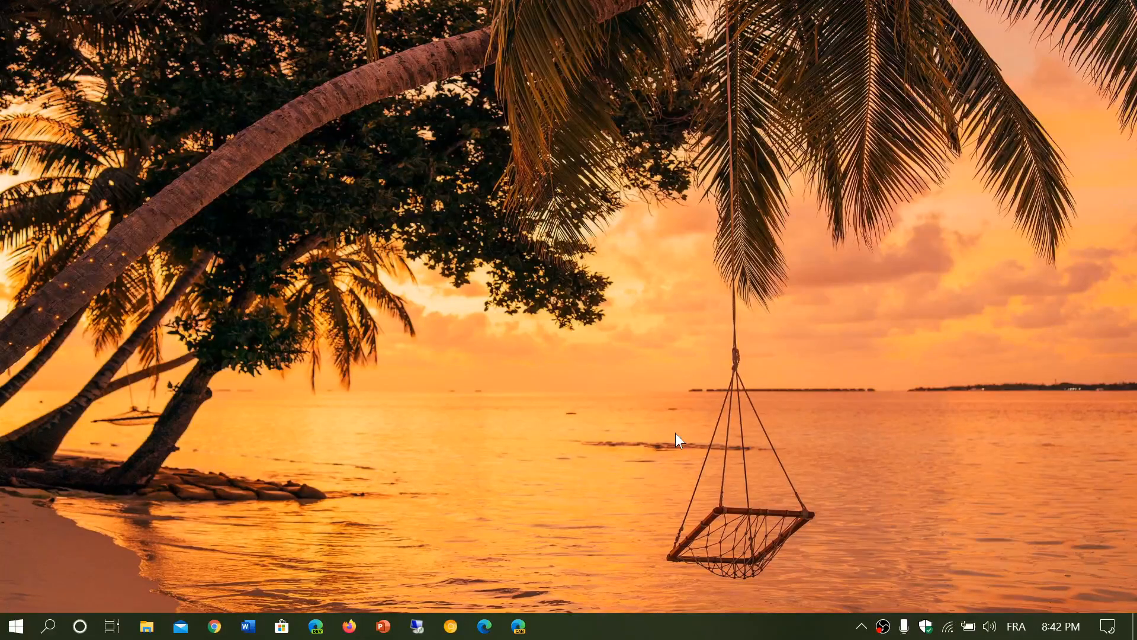
mouse_move(667, 443)
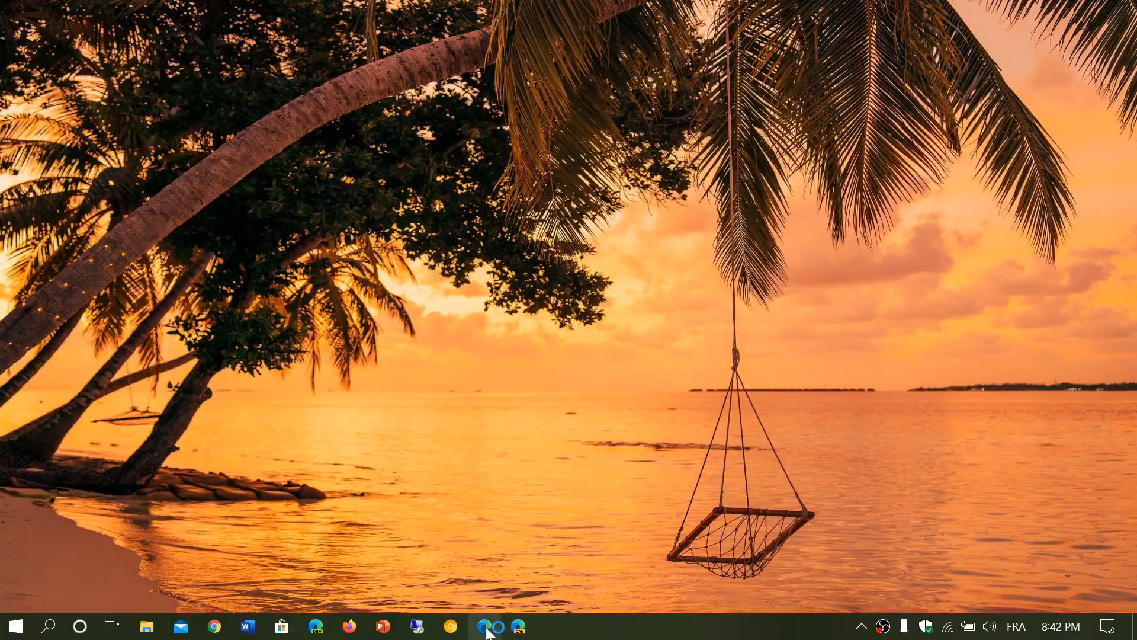
Launch Microsoft Edge from the taskbar to a new tab page.
left_click(488, 626)
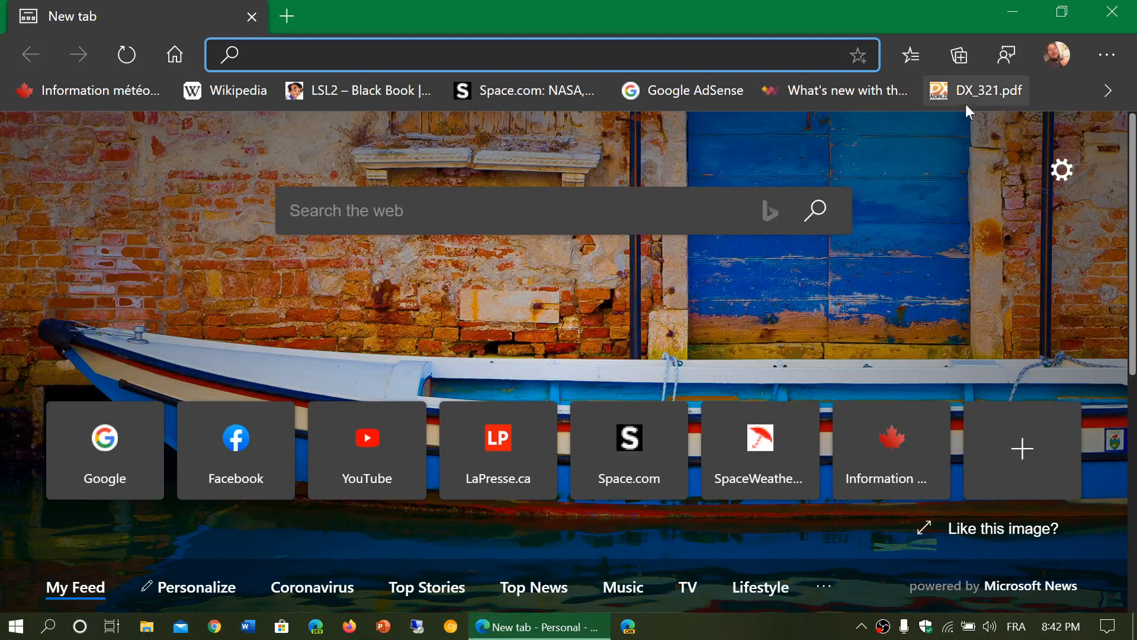
Open About Microsoft Edge via Help and feedback, showing version 81.0.416.77.
left_click(1105, 55)
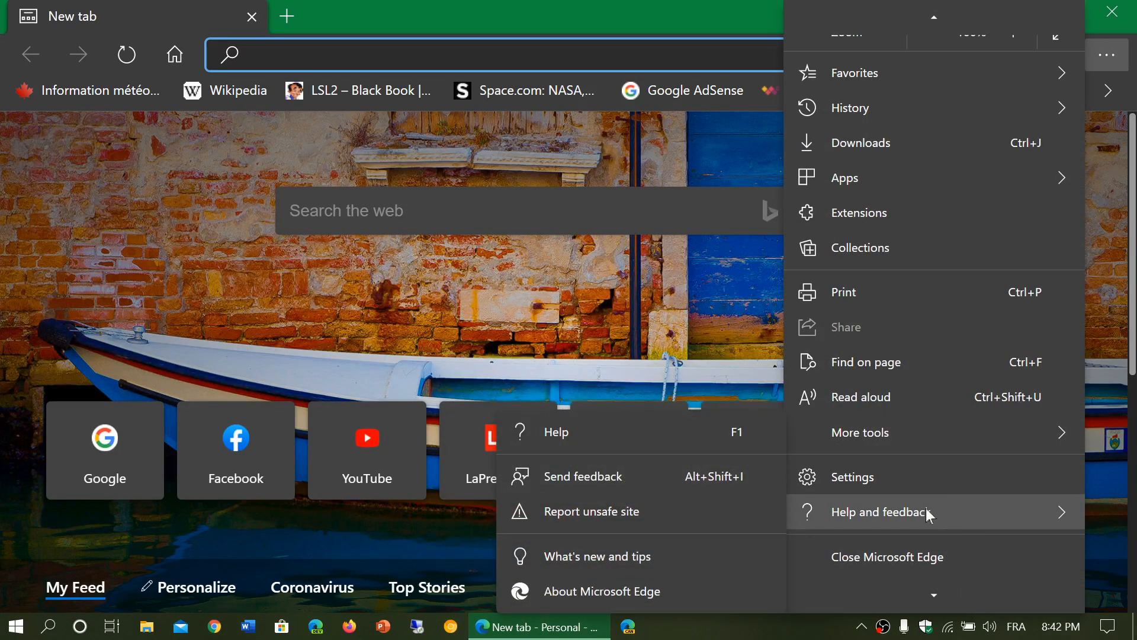
left_click(601, 591)
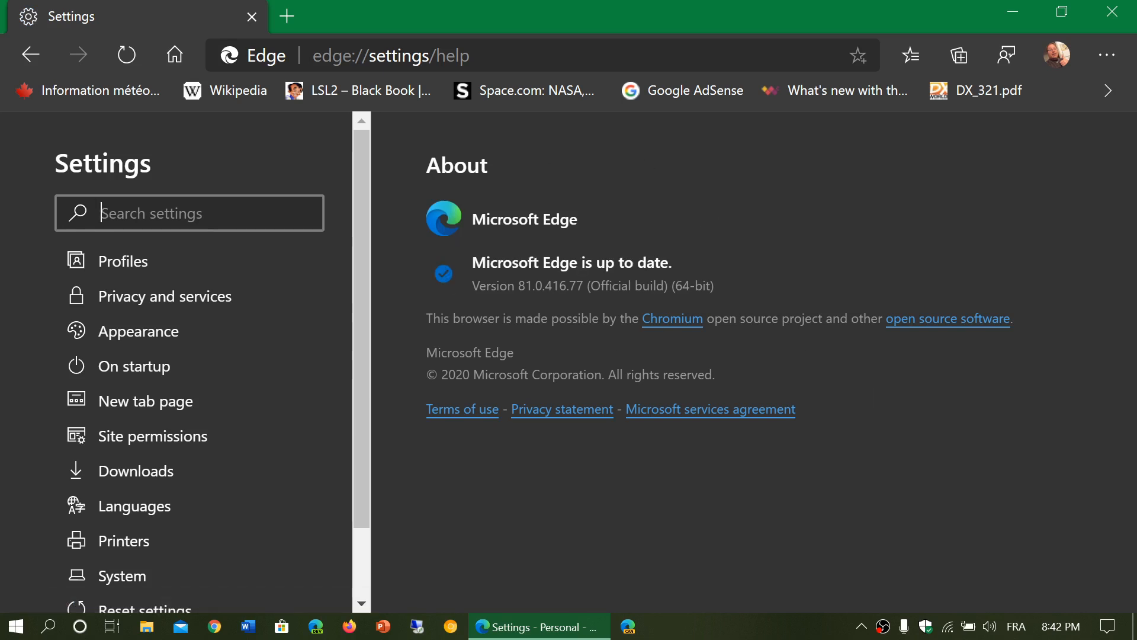
mouse_move(939, 472)
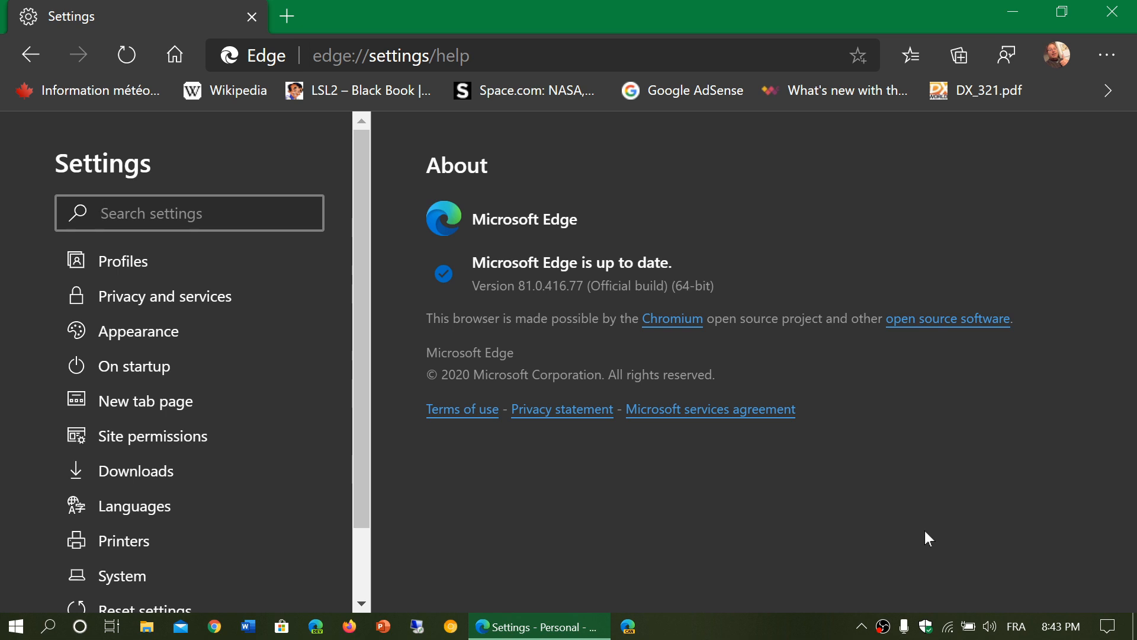
mouse_move(863, 455)
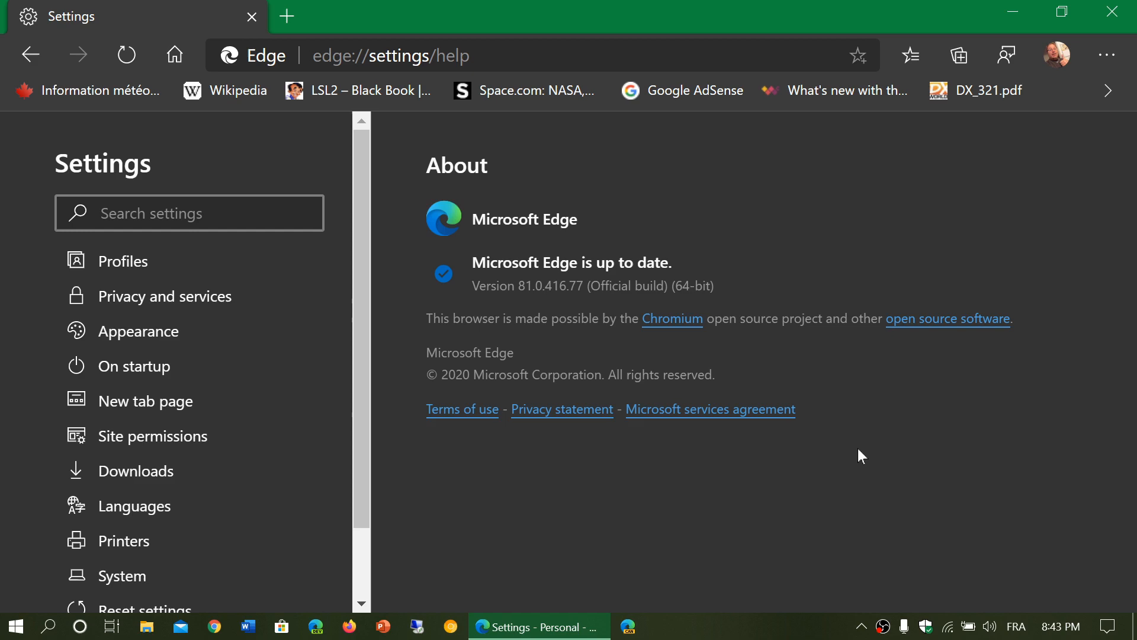
mouse_move(679, 89)
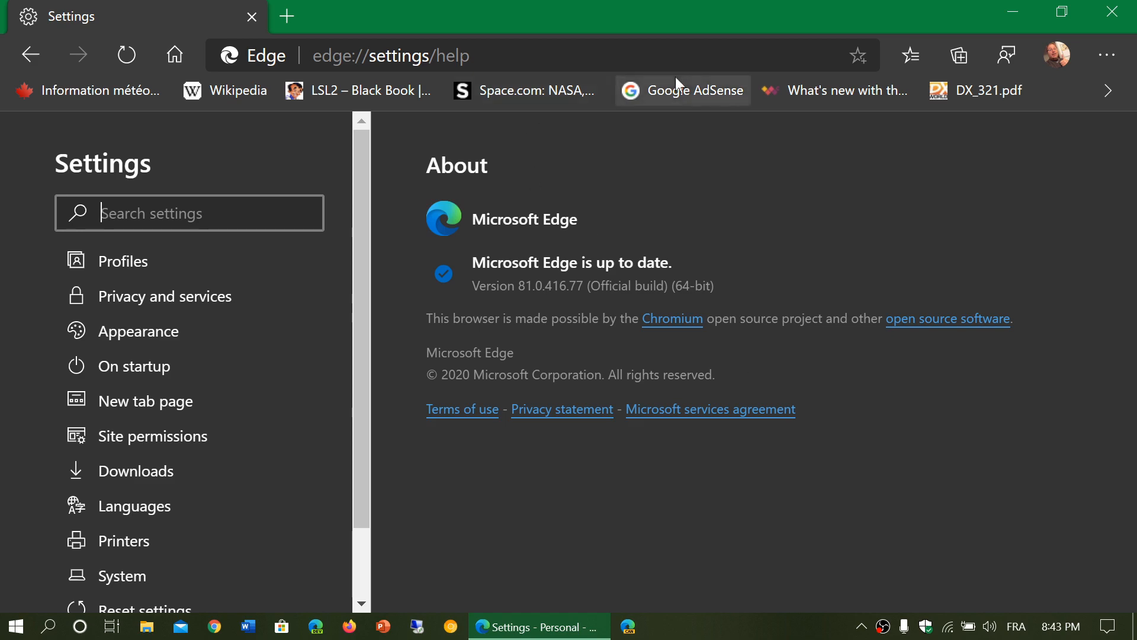
mouse_move(1119, 16)
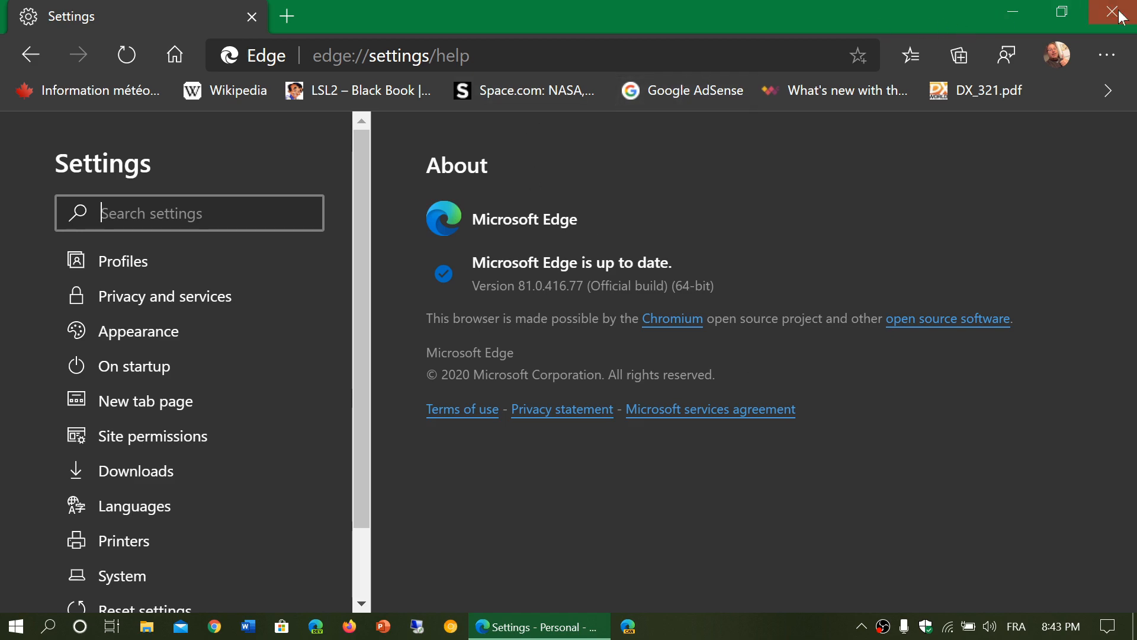
Close the About window and relaunch Edge from the taskbar on a new tab.
left_click(1120, 13)
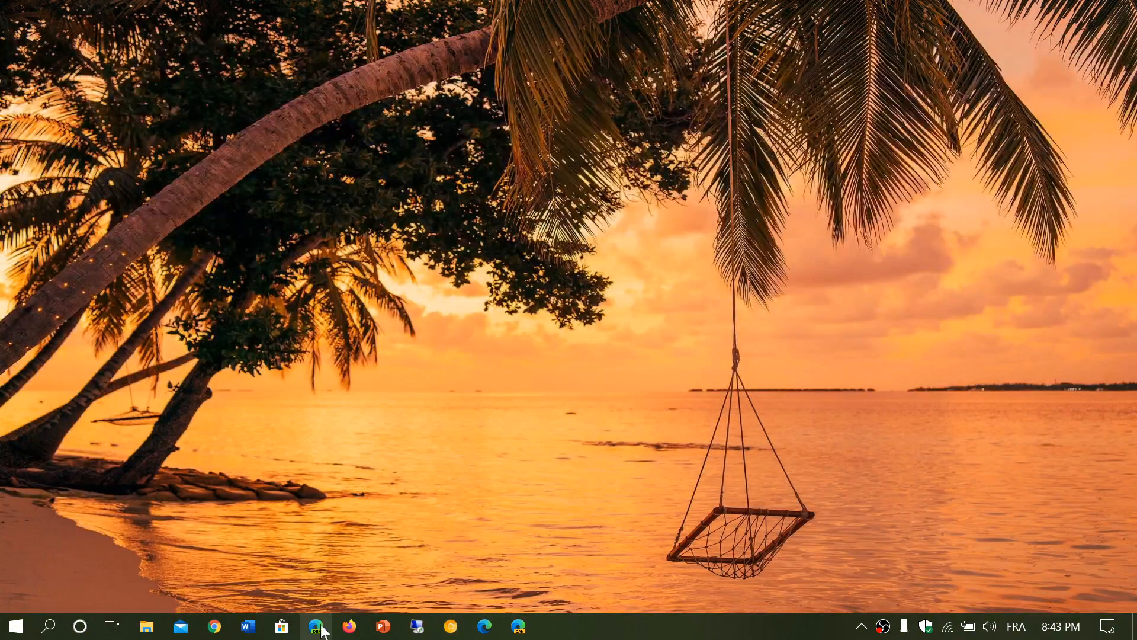
left_click(316, 626)
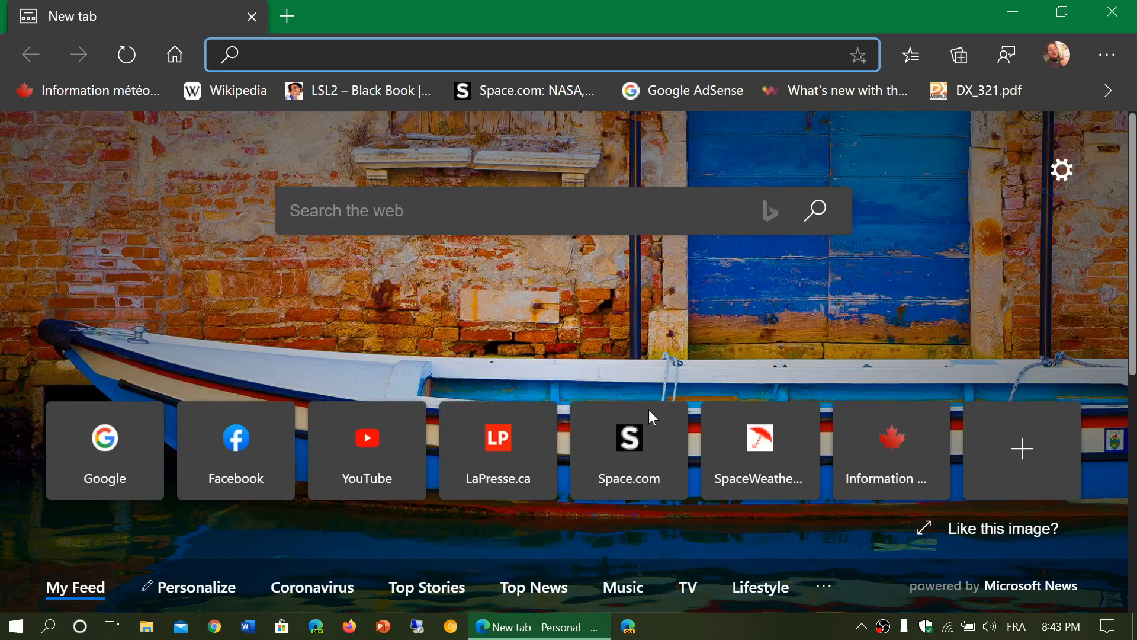
left_click(508, 56)
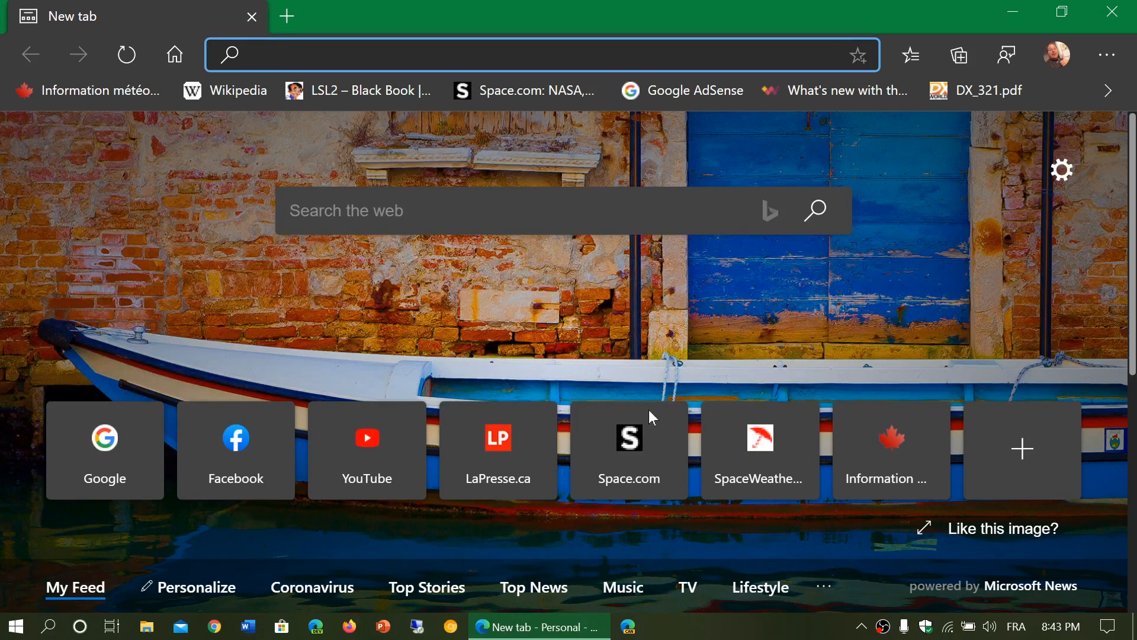
left_click(537, 55)
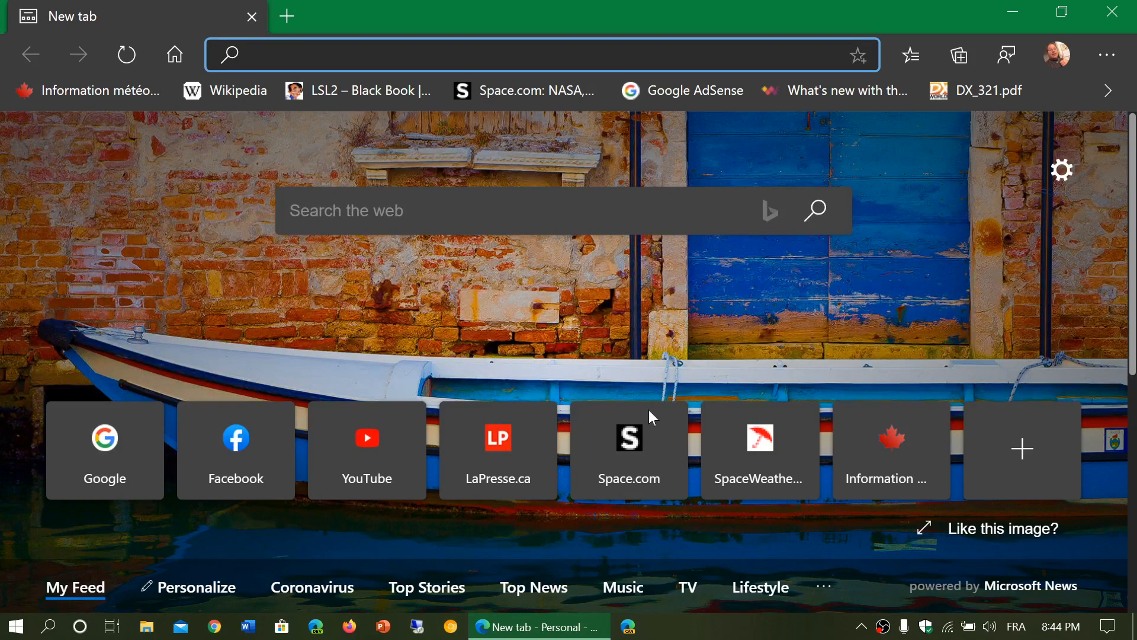
left_click(536, 55)
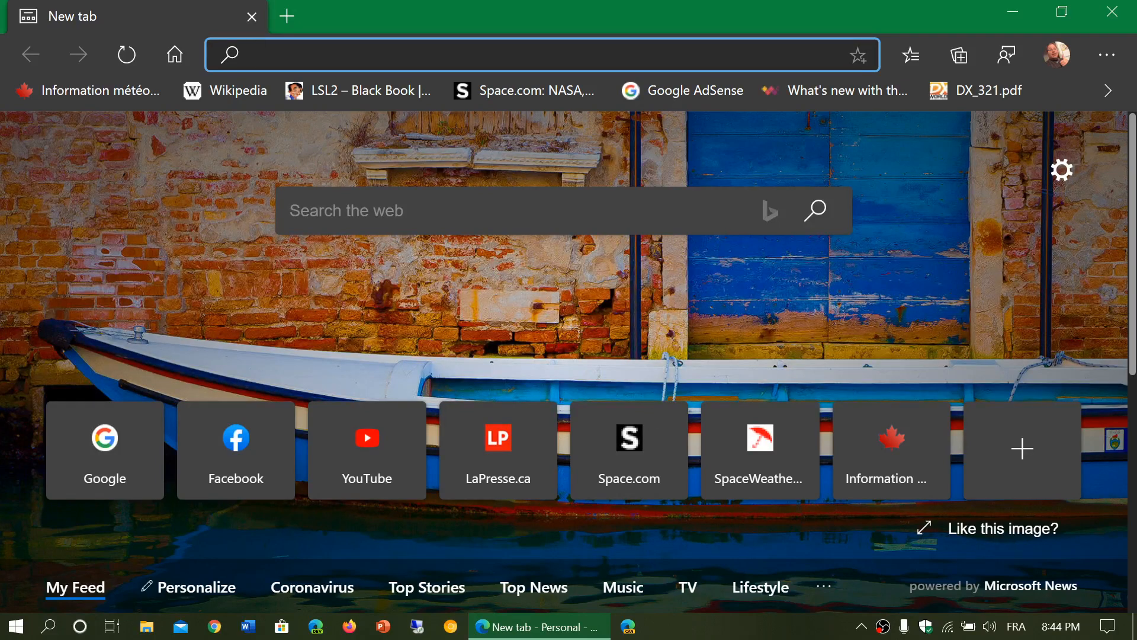
mouse_move(958, 55)
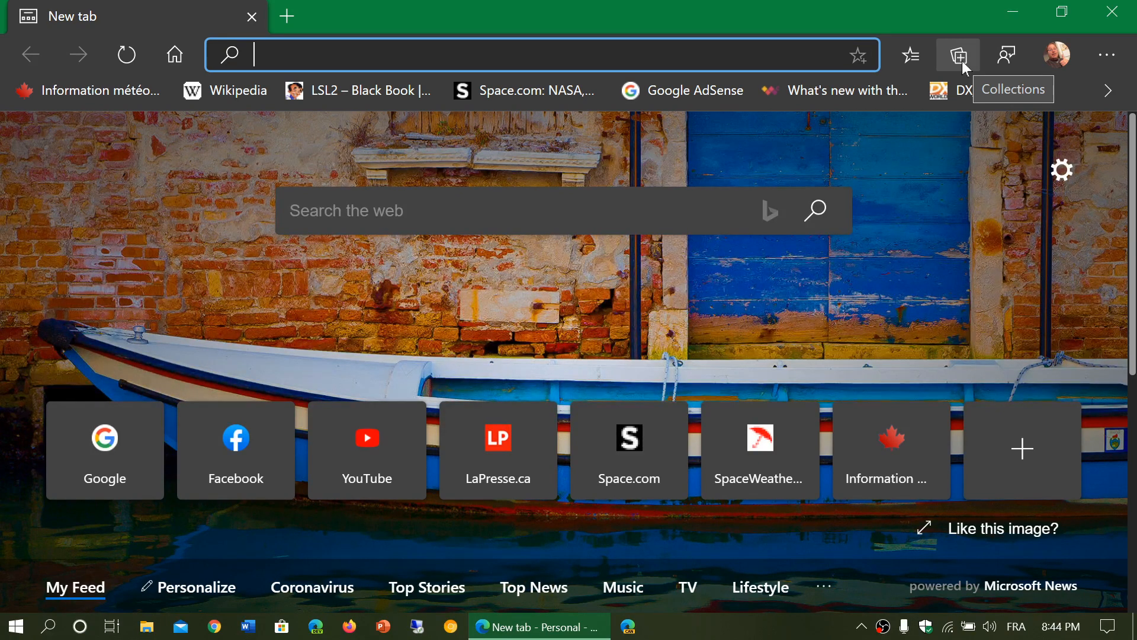
Open Edge Settings from the menu to the Profiles page with sync on.
left_click(1107, 55)
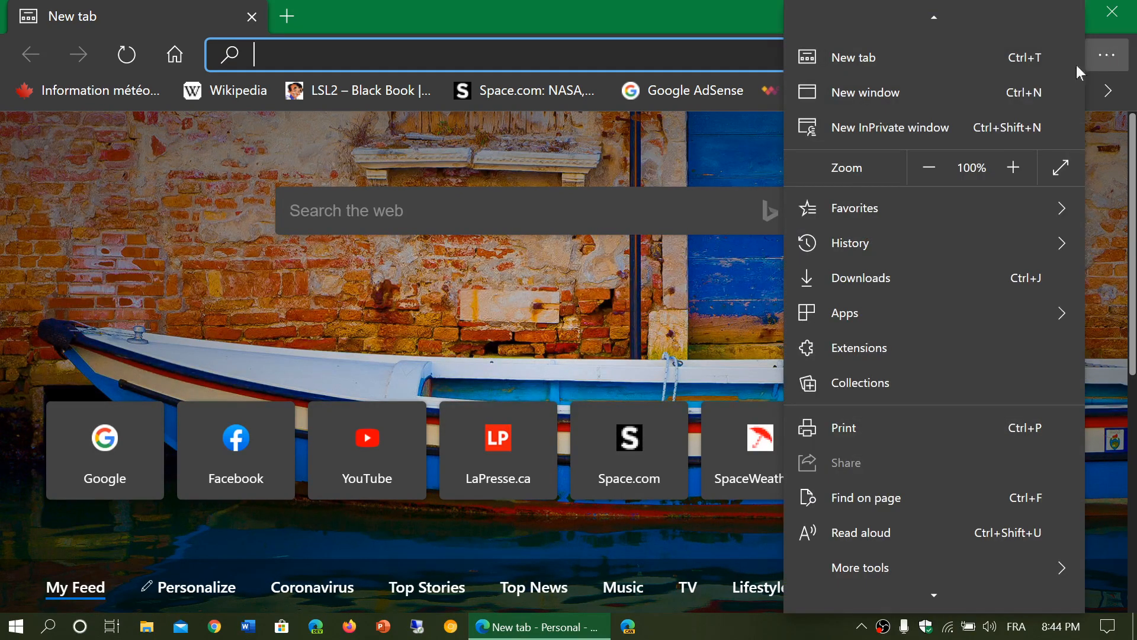
mouse_move(982, 353)
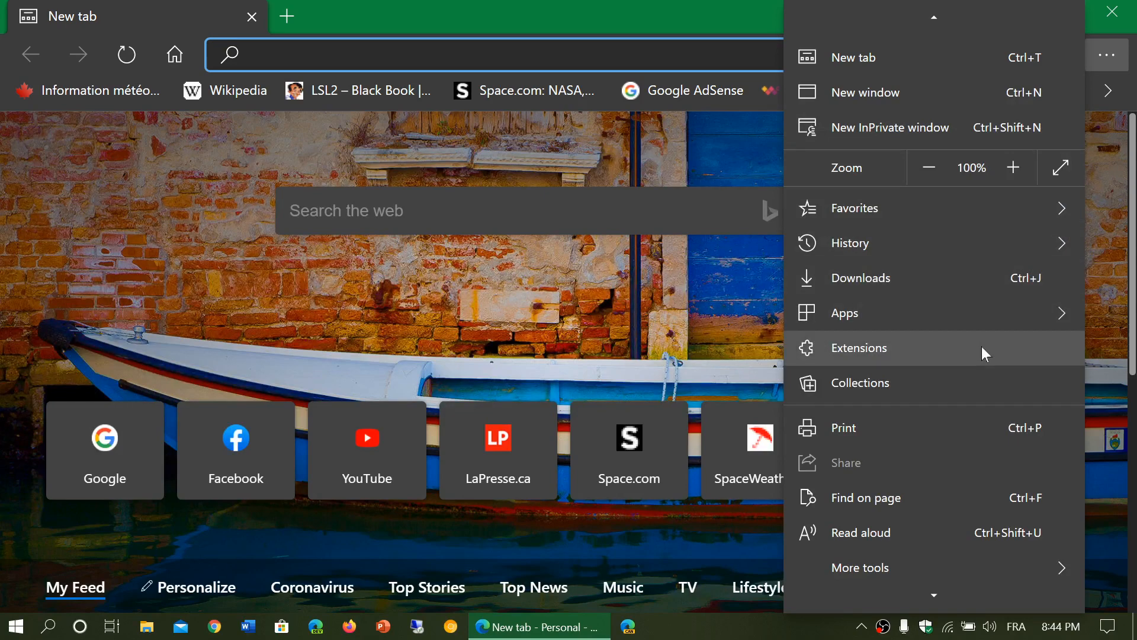
mouse_move(980, 488)
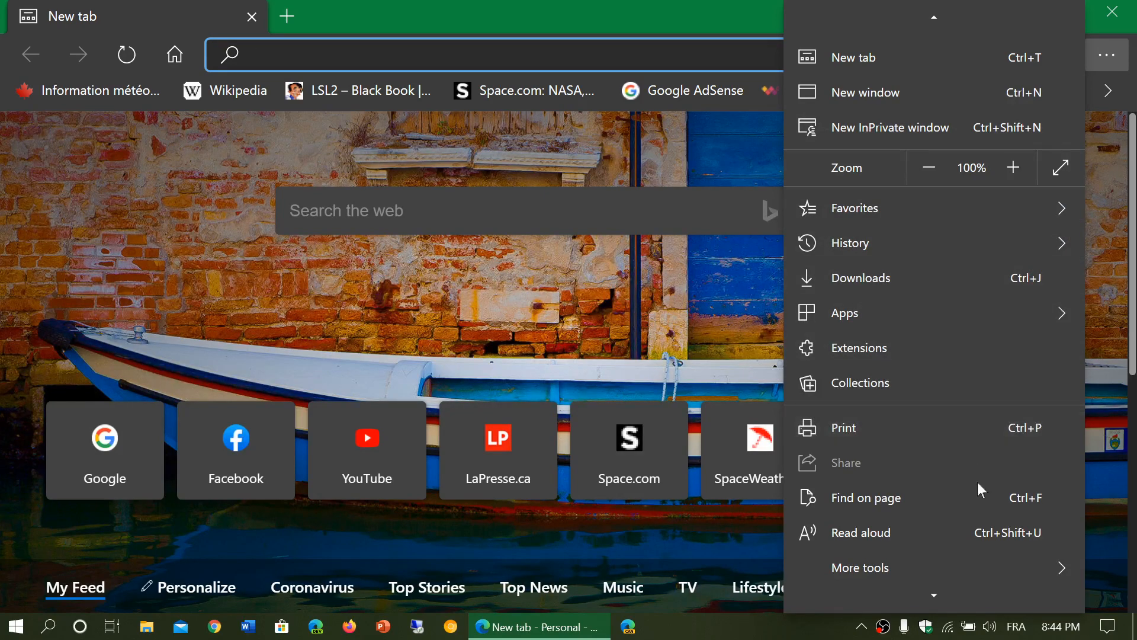
left_click(854, 208)
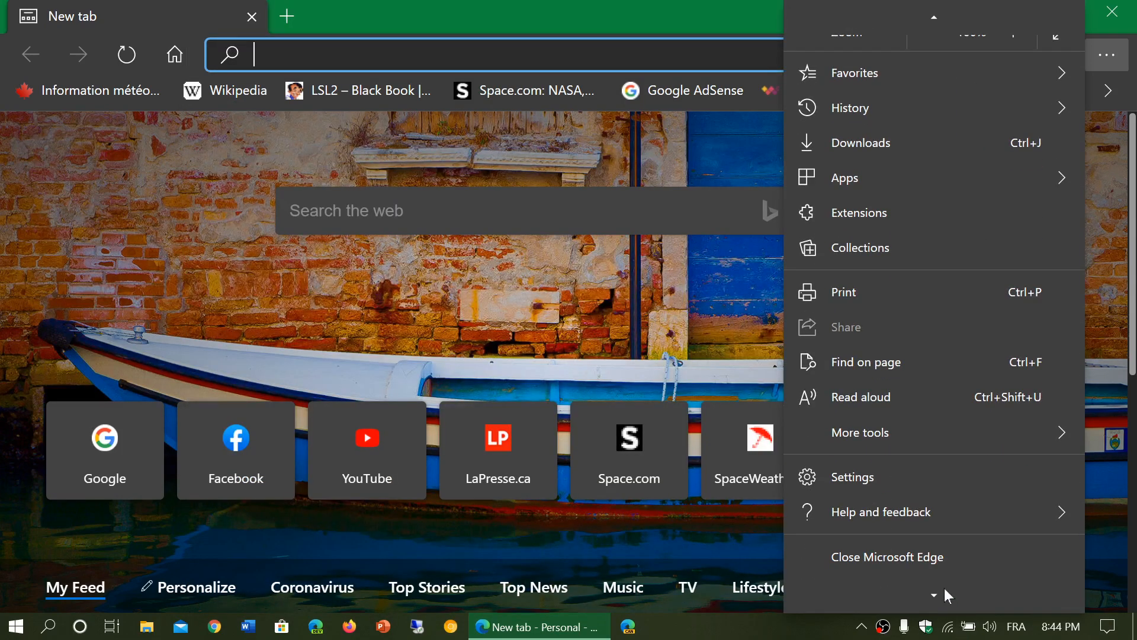
left_click(853, 477)
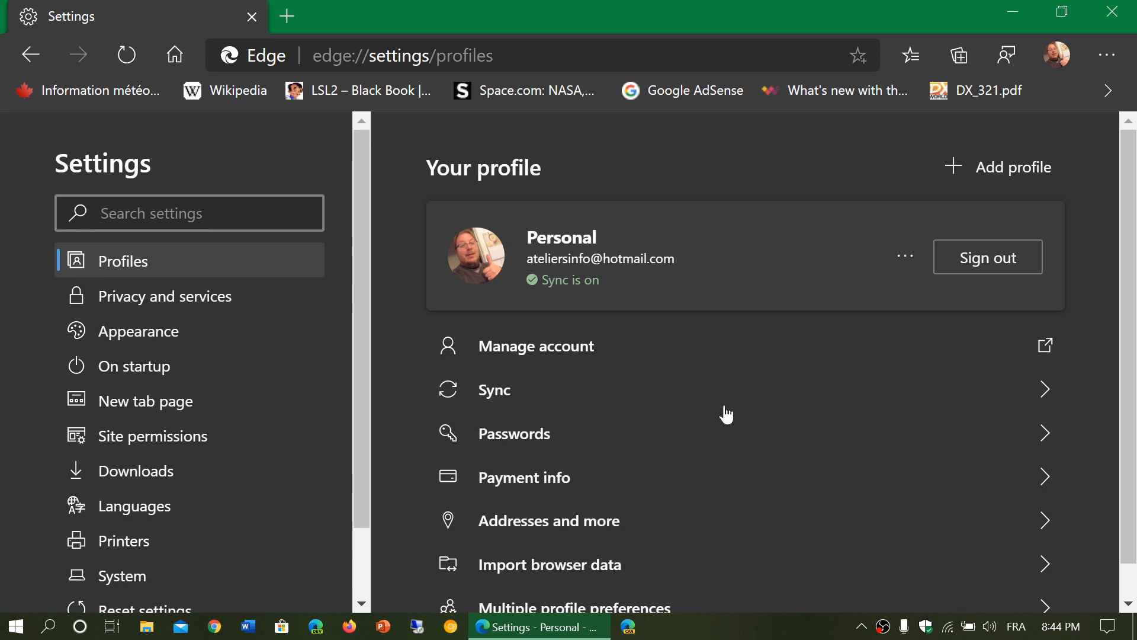
left_click(493, 390)
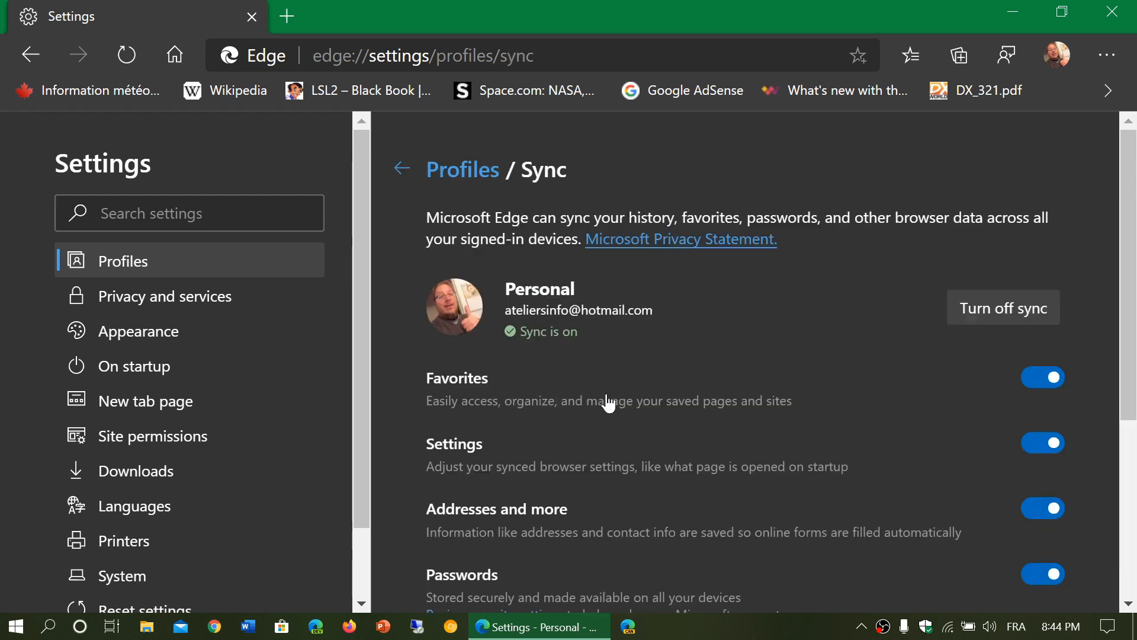
scroll("down", 3)
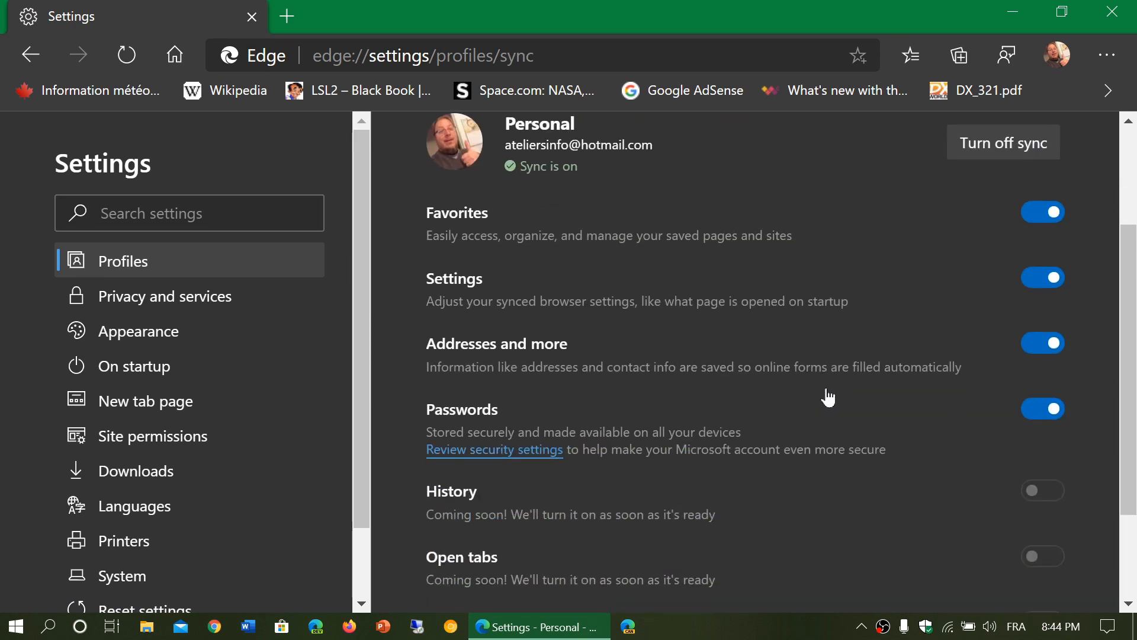
scroll("down", 3)
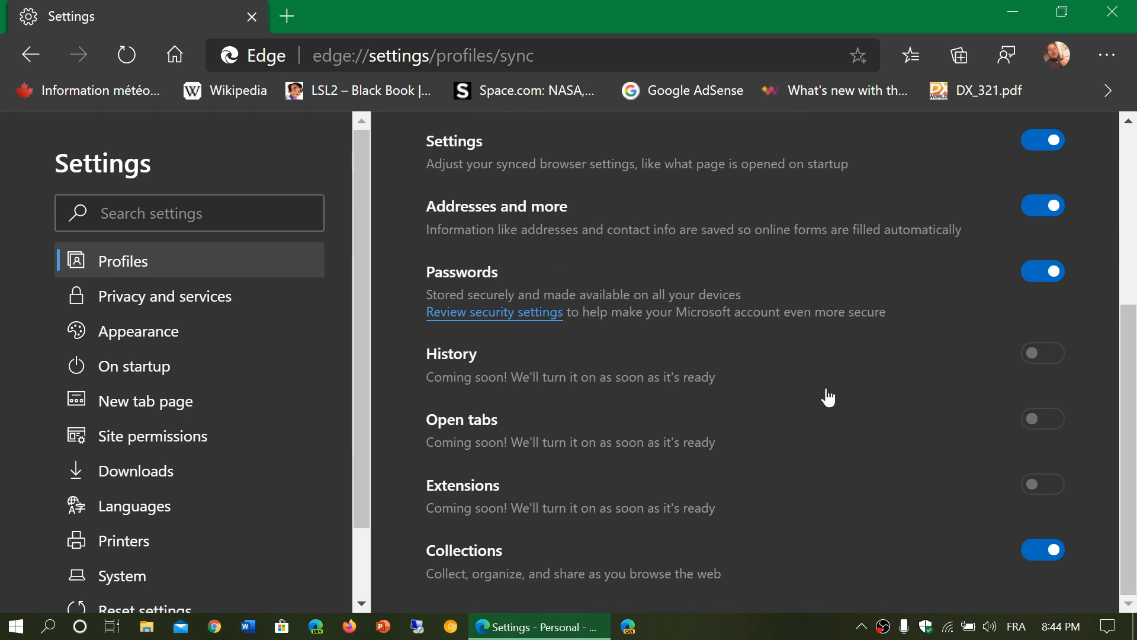
mouse_move(737, 414)
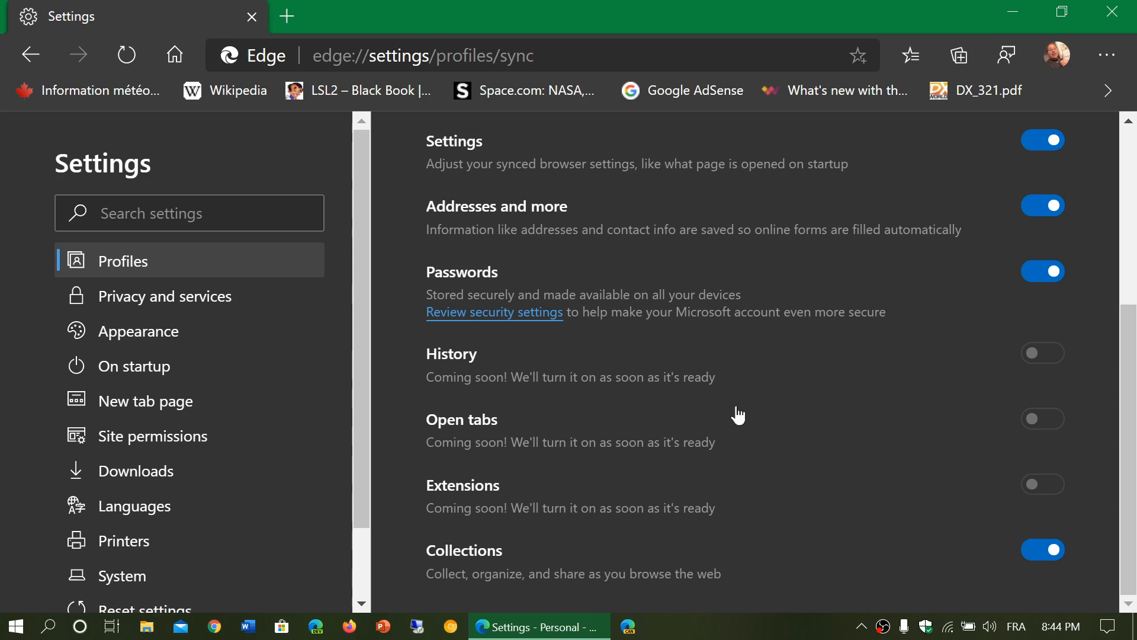
mouse_move(484, 169)
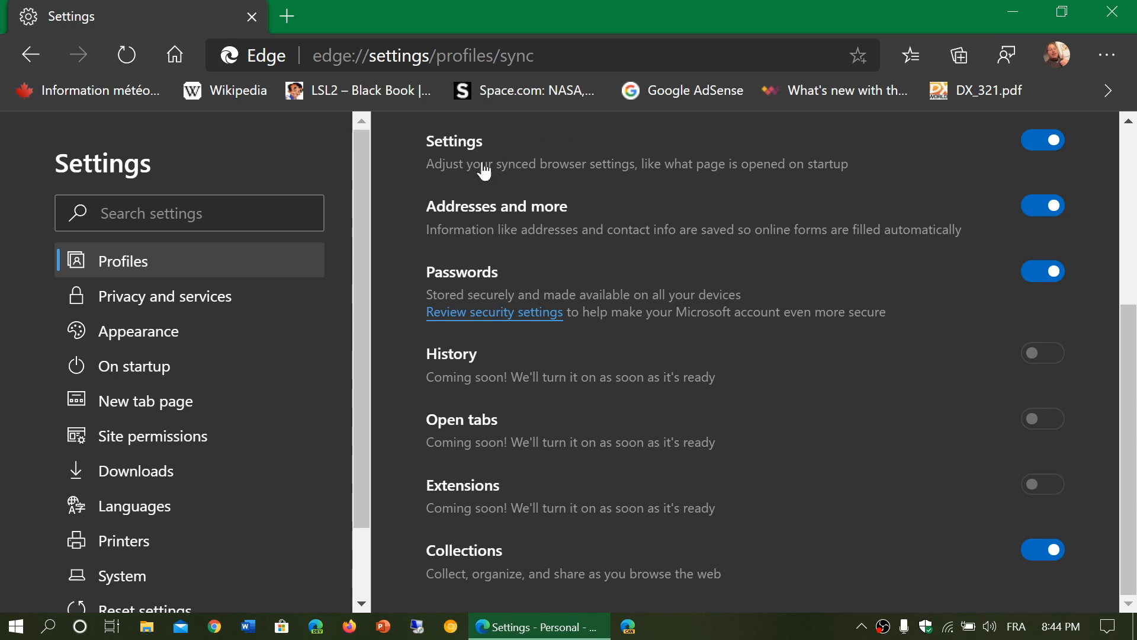
left_click(30, 54)
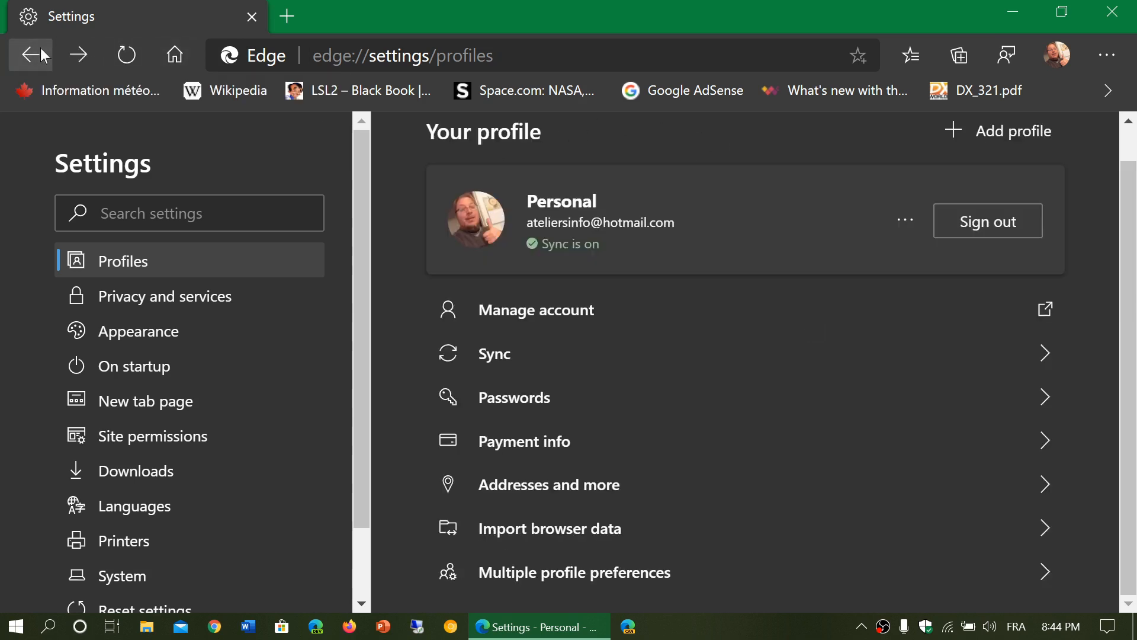
mouse_move(1114, 13)
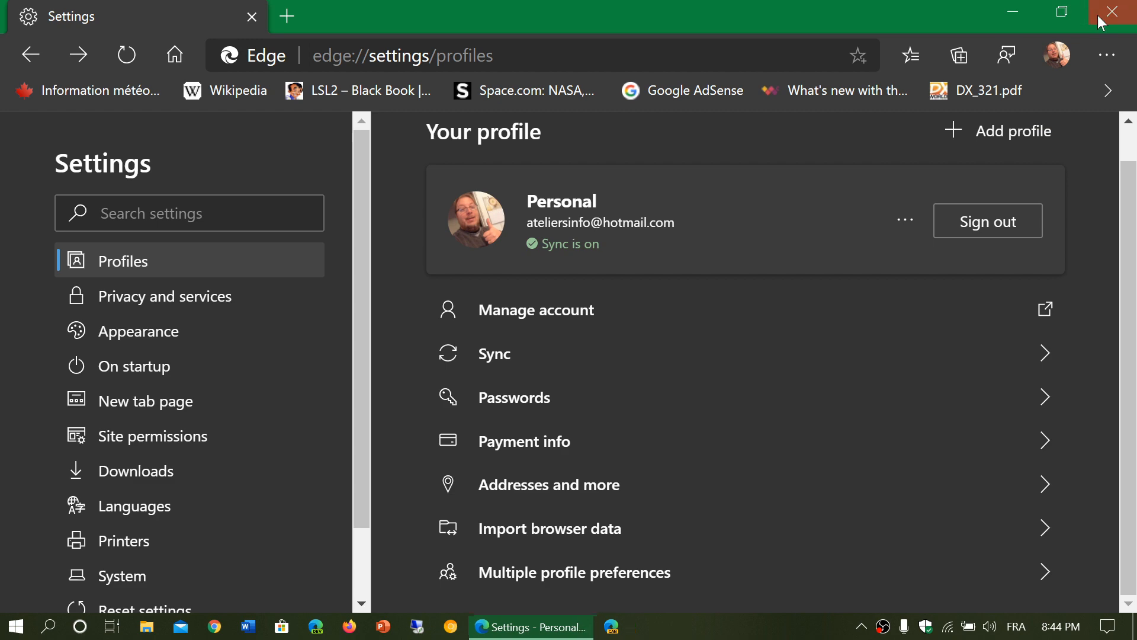
Close the Edge window and relaunch it from the taskbar.
left_click(1111, 13)
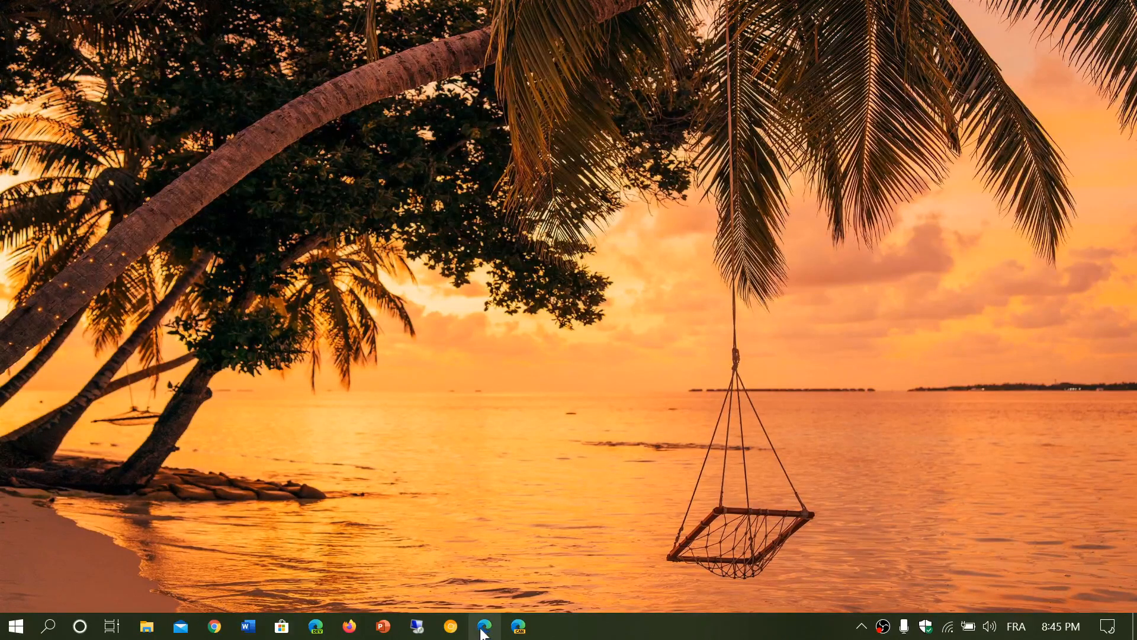
left_click(484, 625)
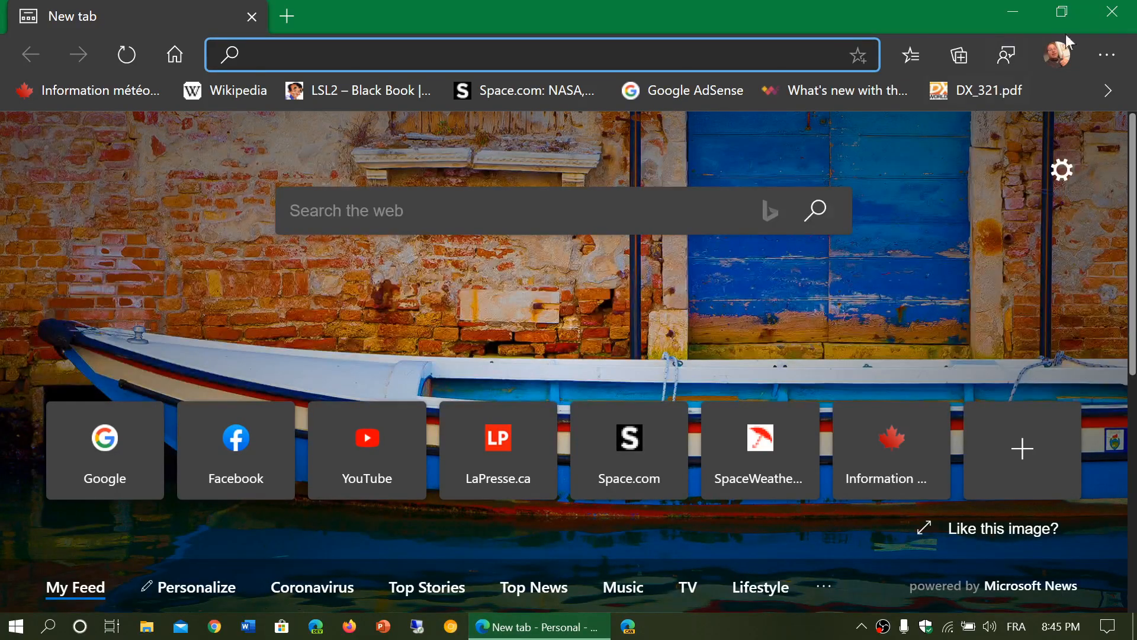
Open About Microsoft Edge via Help and feedback, confirming version 81.0.416.77.
left_click(1108, 55)
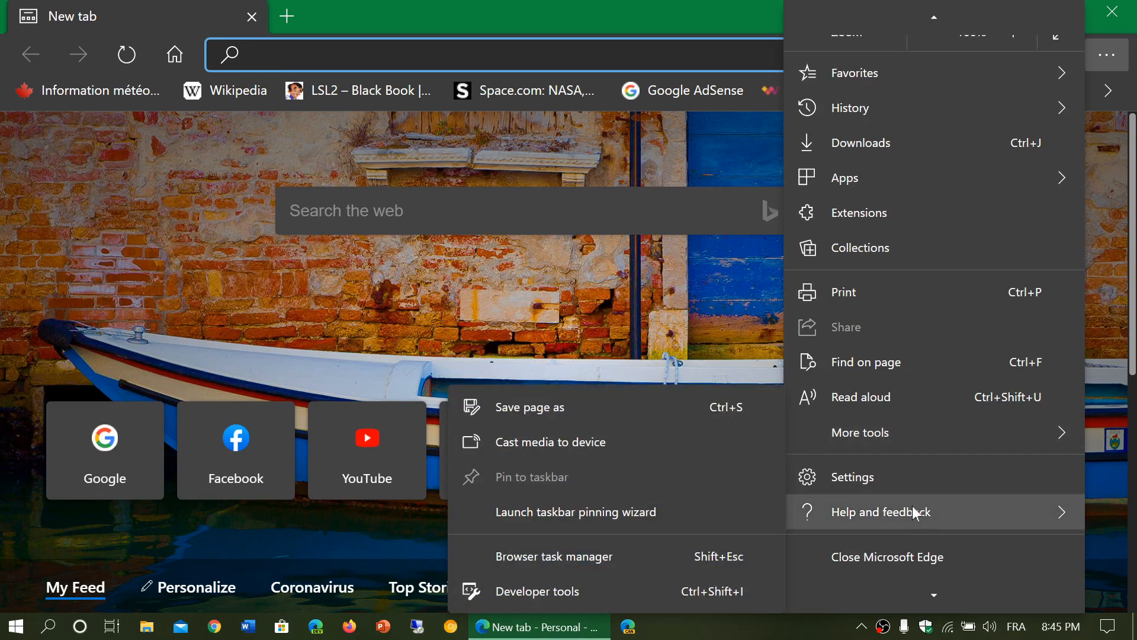
left_click(881, 511)
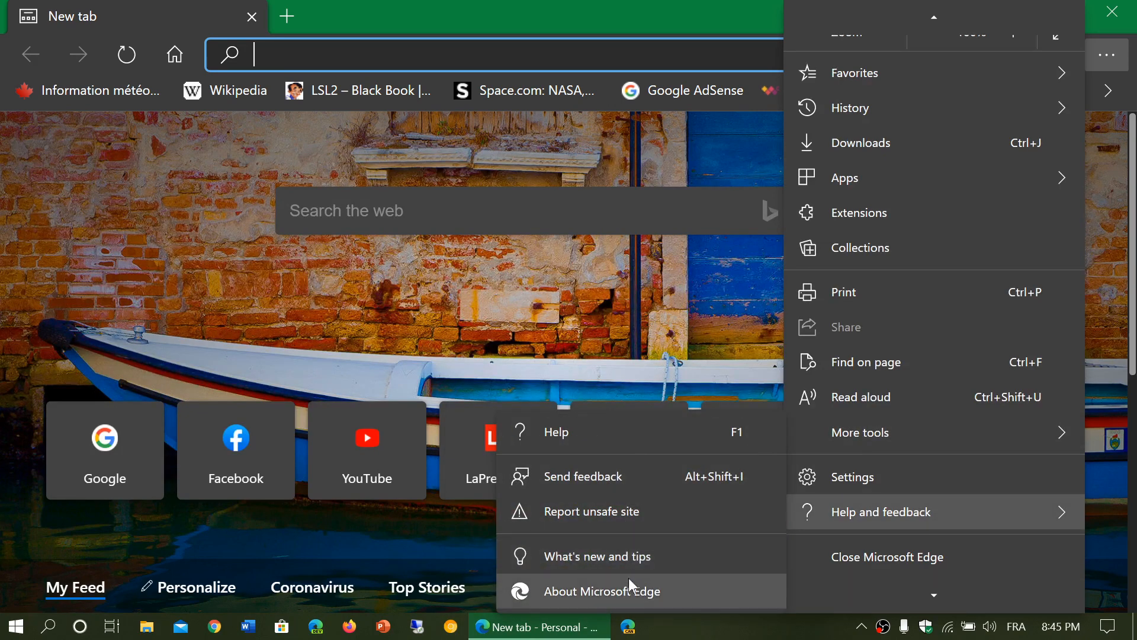
left_click(603, 591)
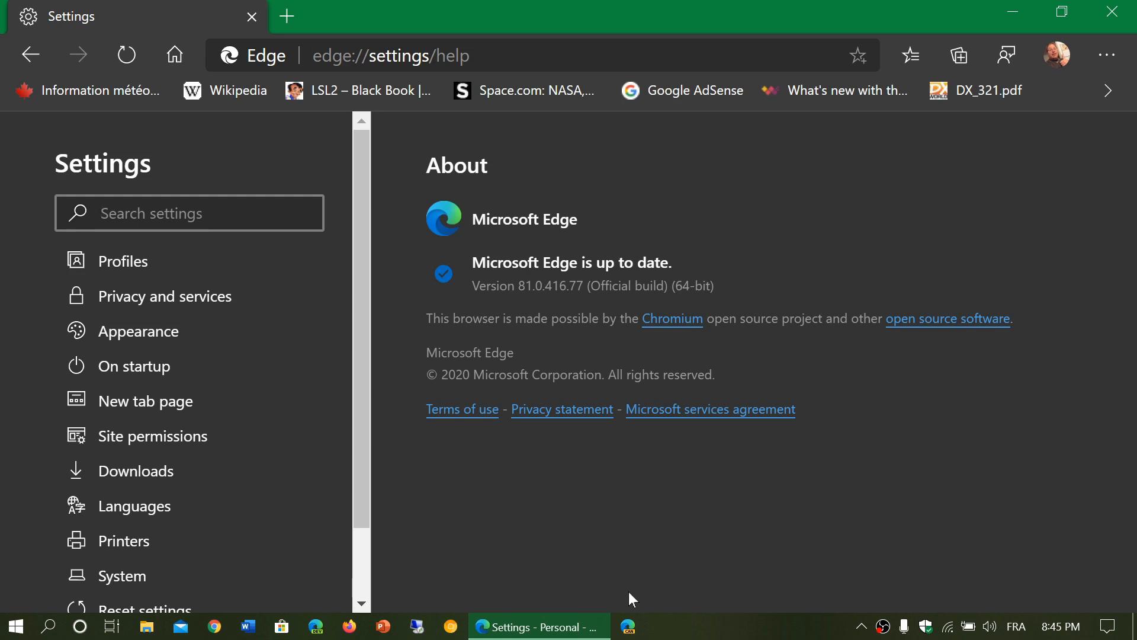
Close the Edge window, leaving the Windows desktop.
left_click(189, 212)
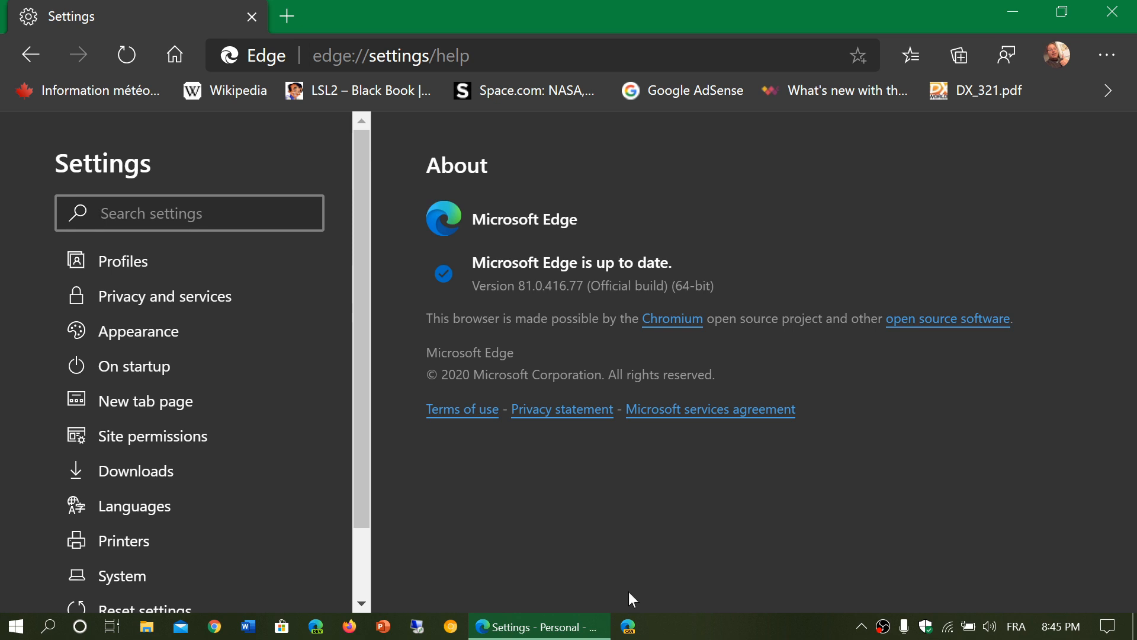
mouse_move(663, 559)
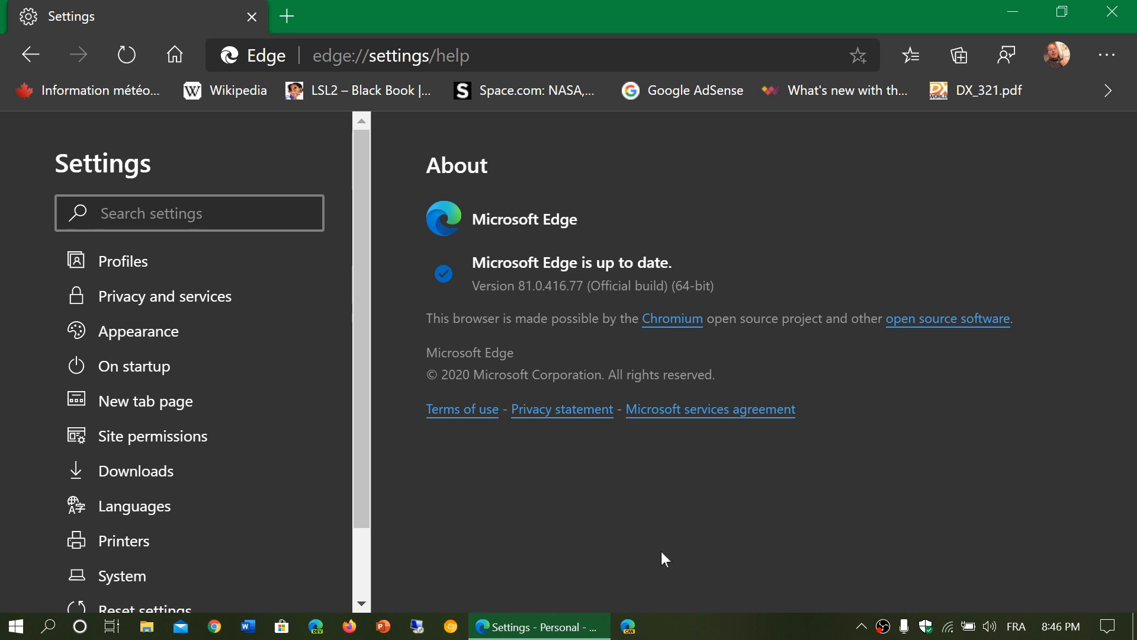
mouse_move(1116, 13)
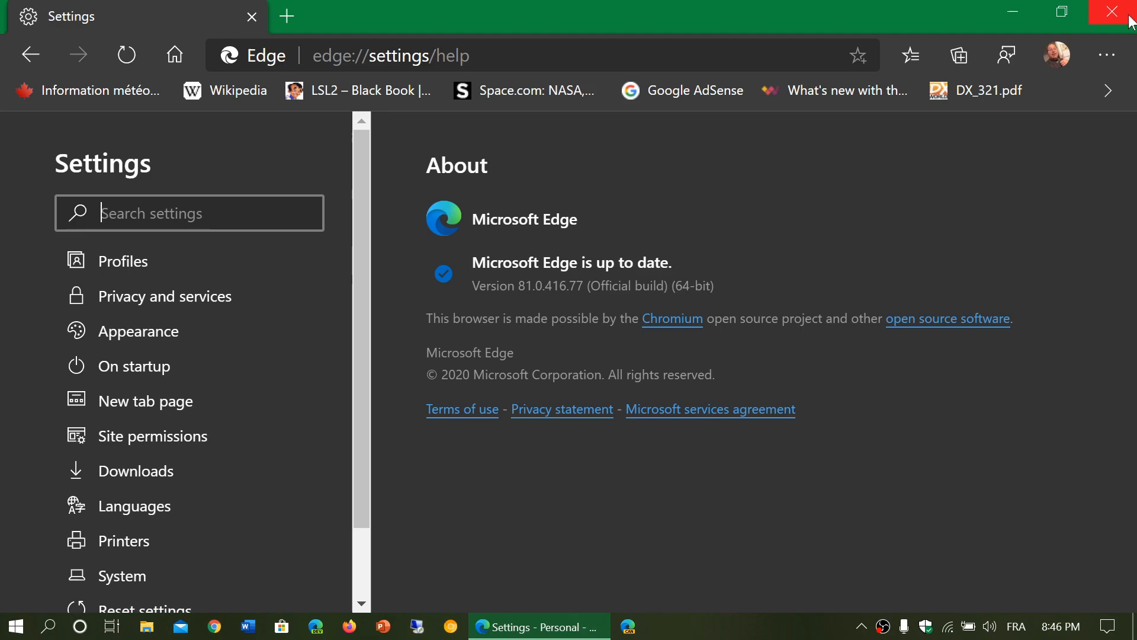
left_click(1120, 13)
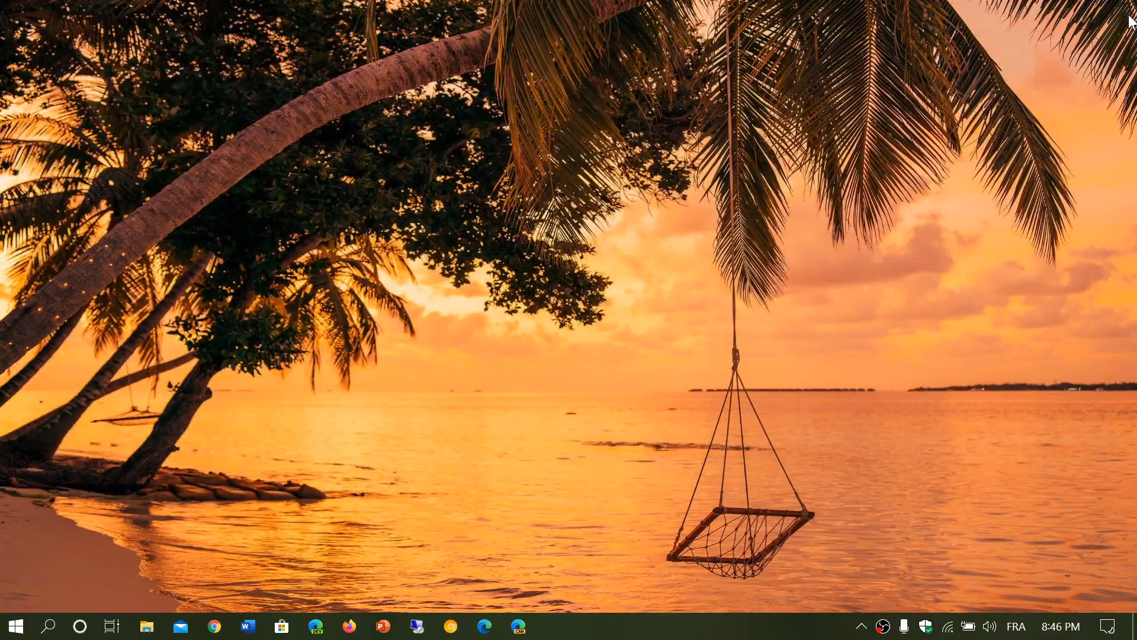